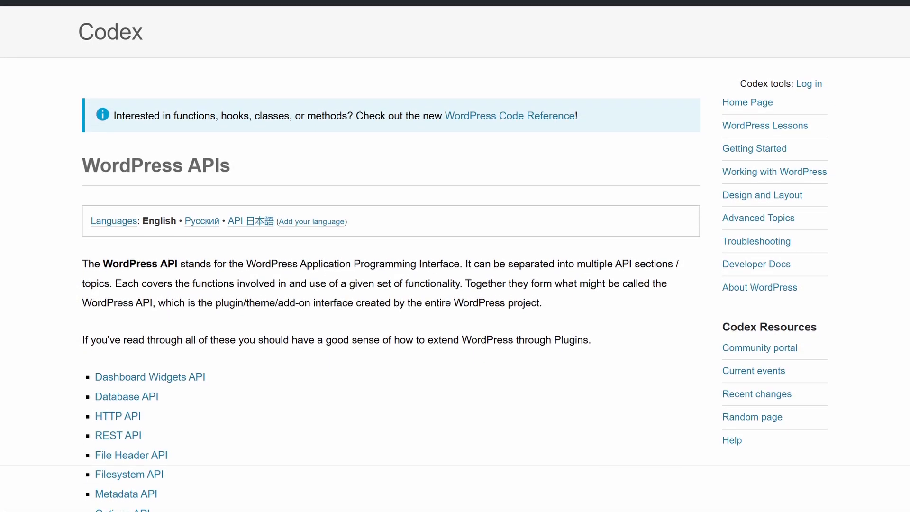
scroll(down, 3)
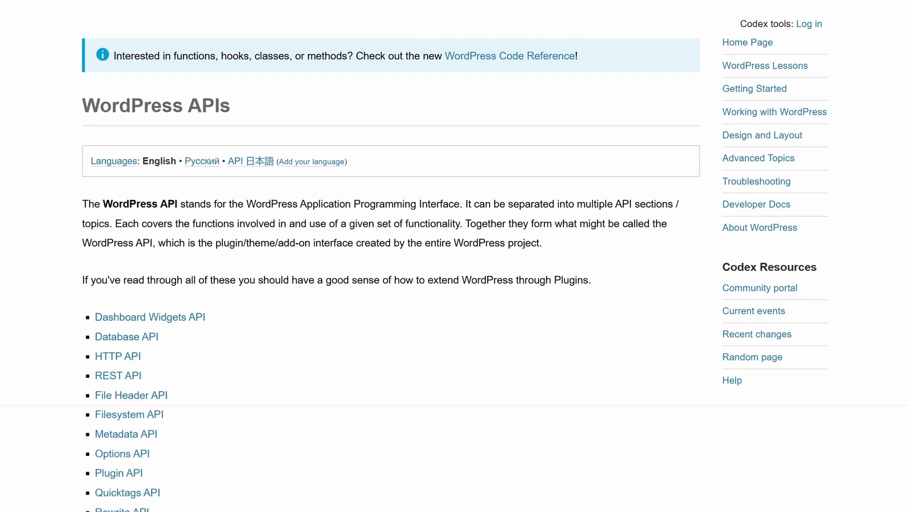
scroll(down, 3)
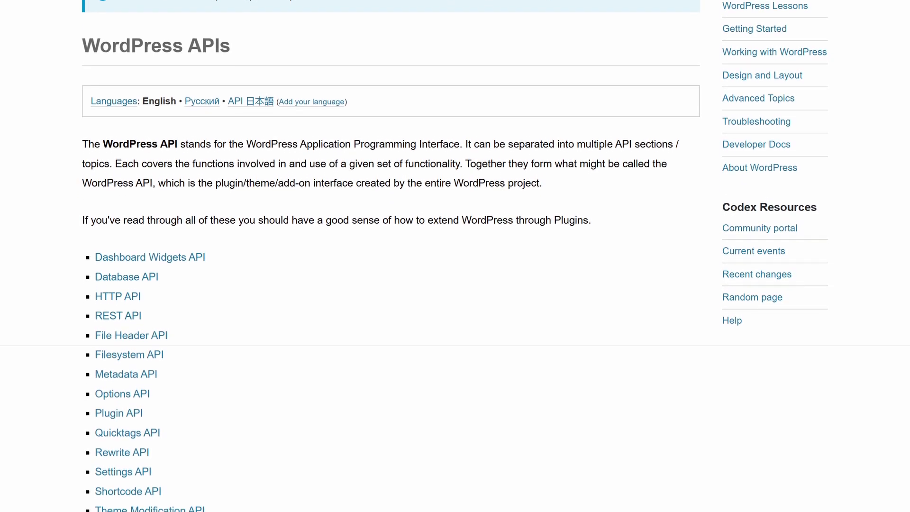